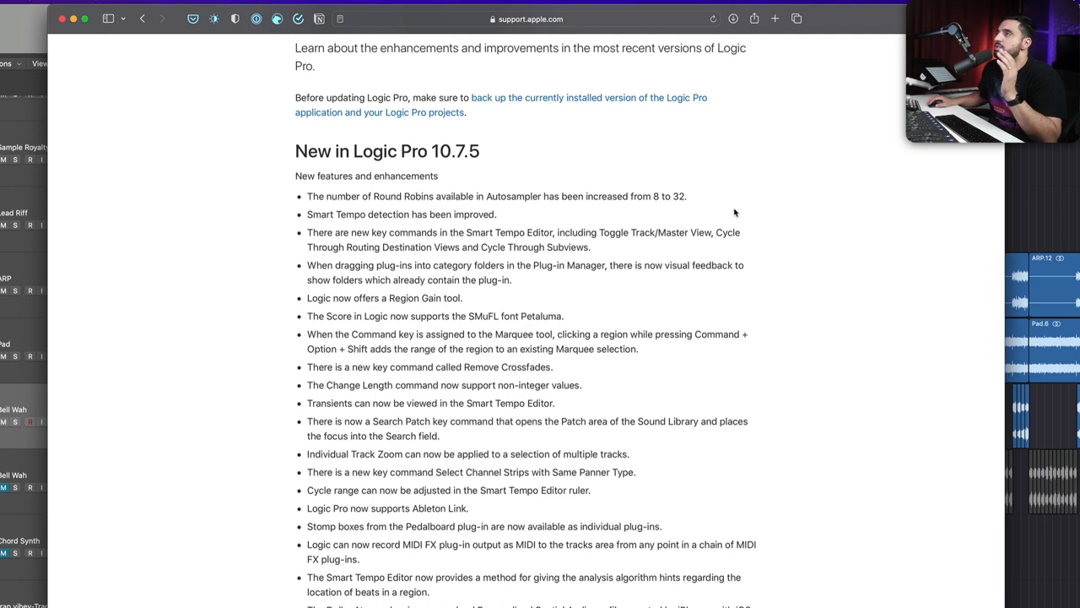
Scroll through the Tracks area to view the full arrangement of tracks
{"action": "scroll", "scroll_direction": "up", "scroll_amount": 3}
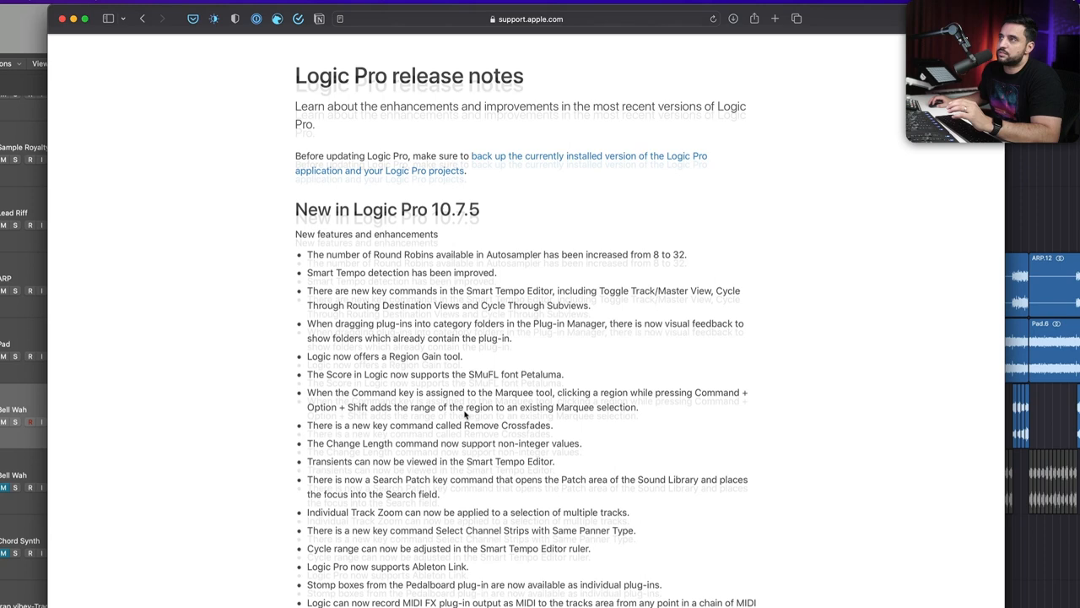
{"action": "scroll", "scroll_direction": "down", "scroll_amount": 3}
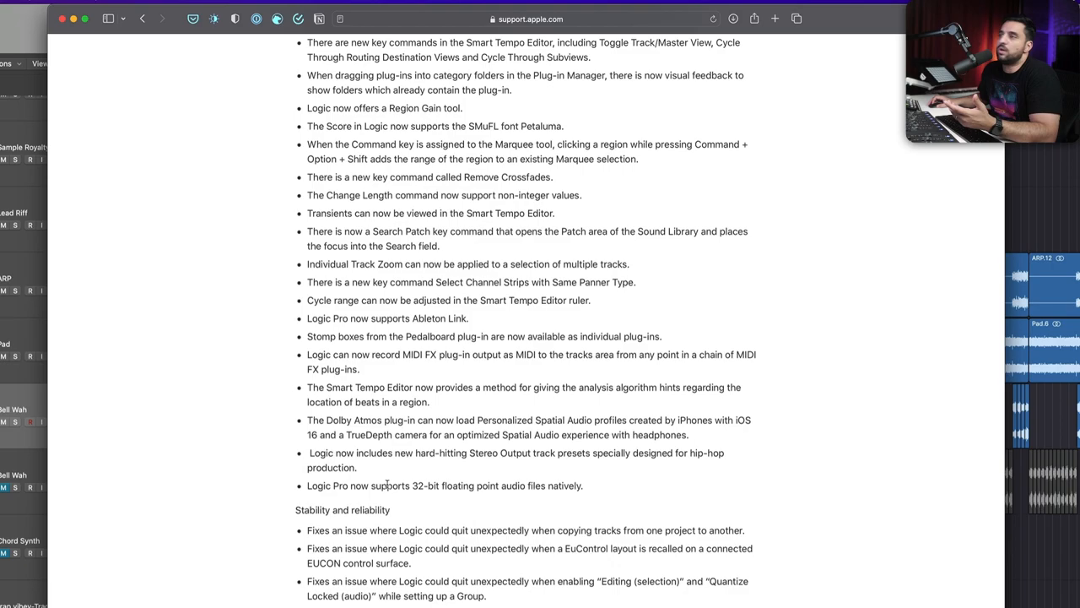
{"action": "scroll", "scroll_direction": "down", "scroll_amount": 3}
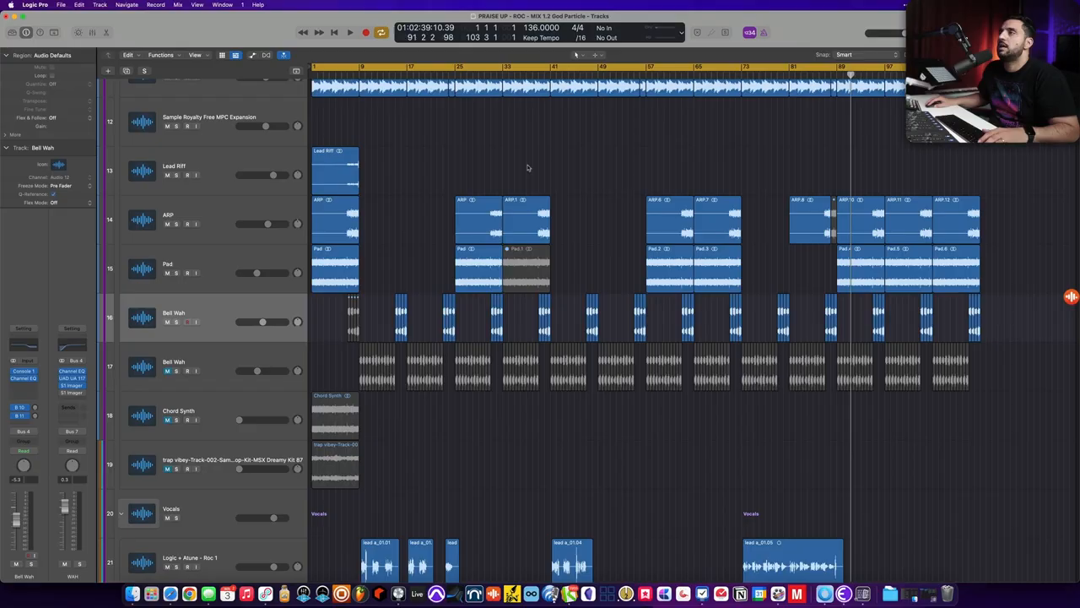
Choose the Gain Tool from the Tool menu to adjust region gain on the ARP region
{"action": "left_click", "coordinate": [577, 54]}
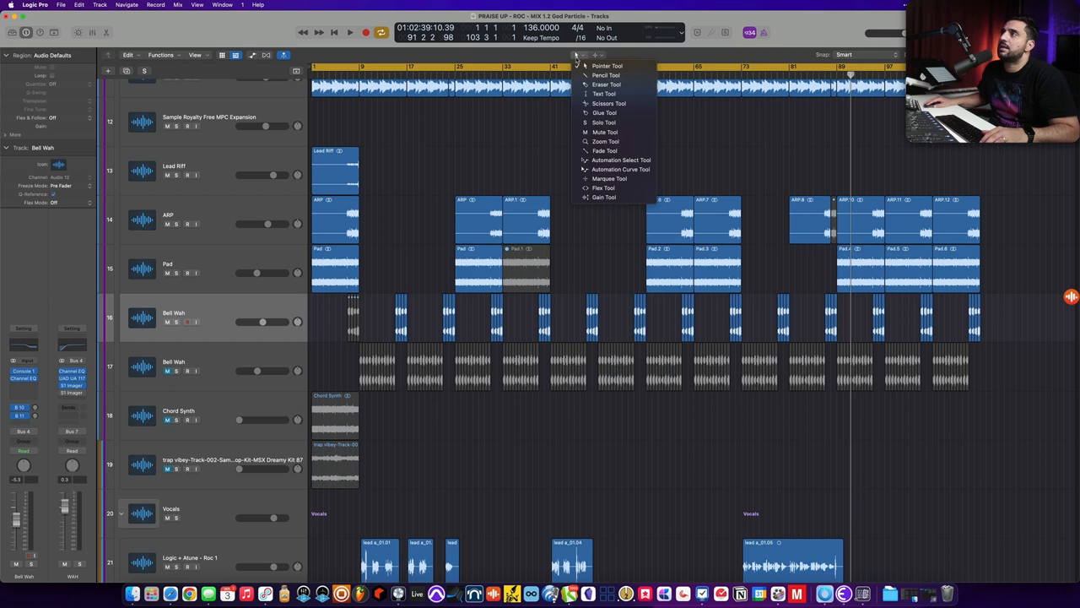
{"action": "left_click", "coordinate": [608, 66]}
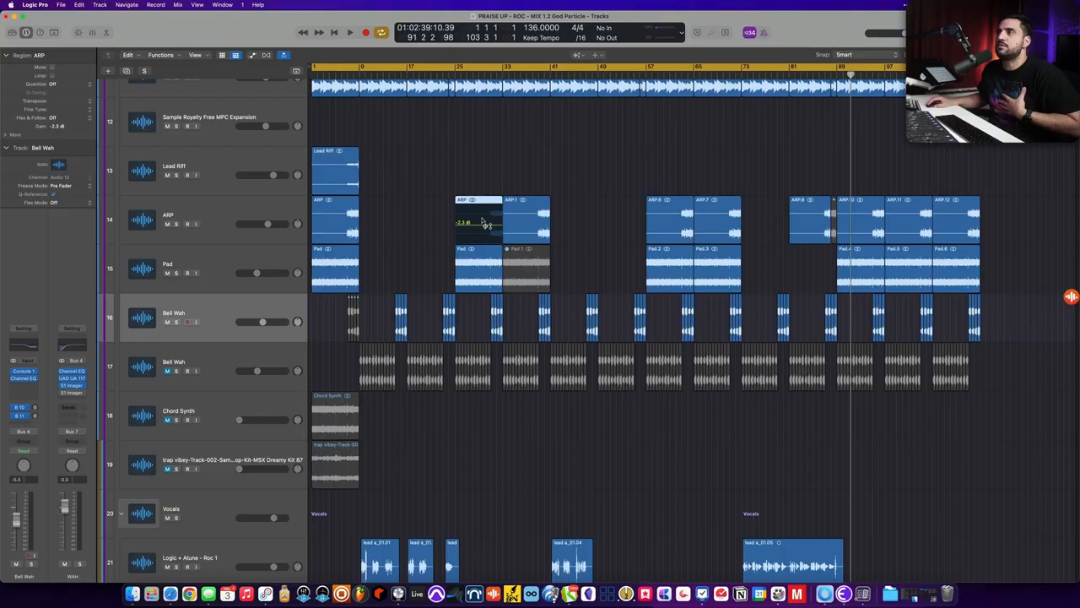
Choose the Marquee Tool for a range selection across the ARP, Pad and Bell Wah regions
{"action": "left_click", "coordinate": [577, 54]}
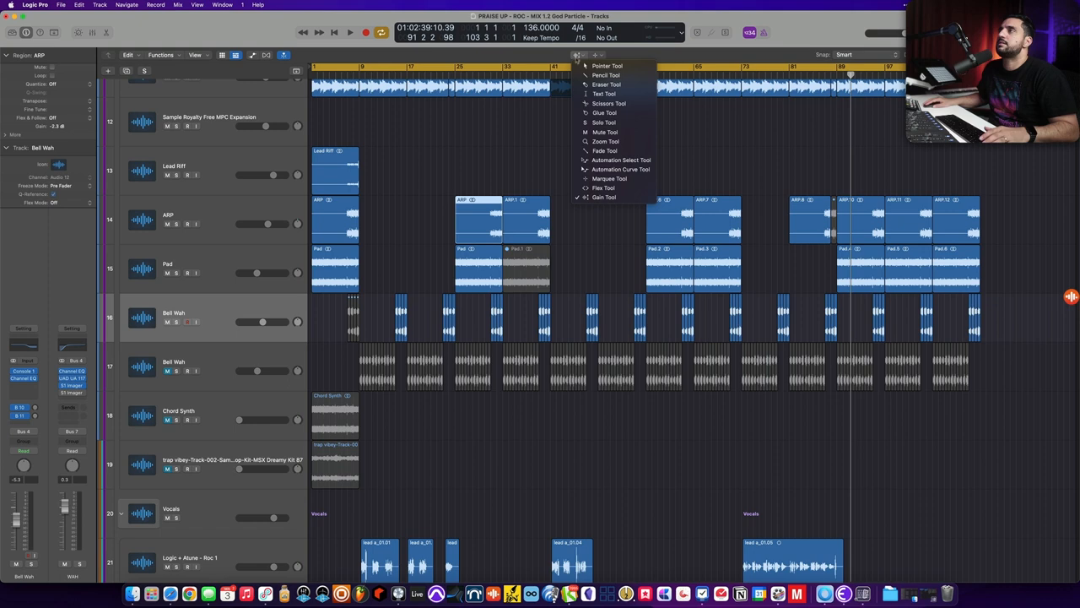
{"action": "left_click", "coordinate": [578, 54]}
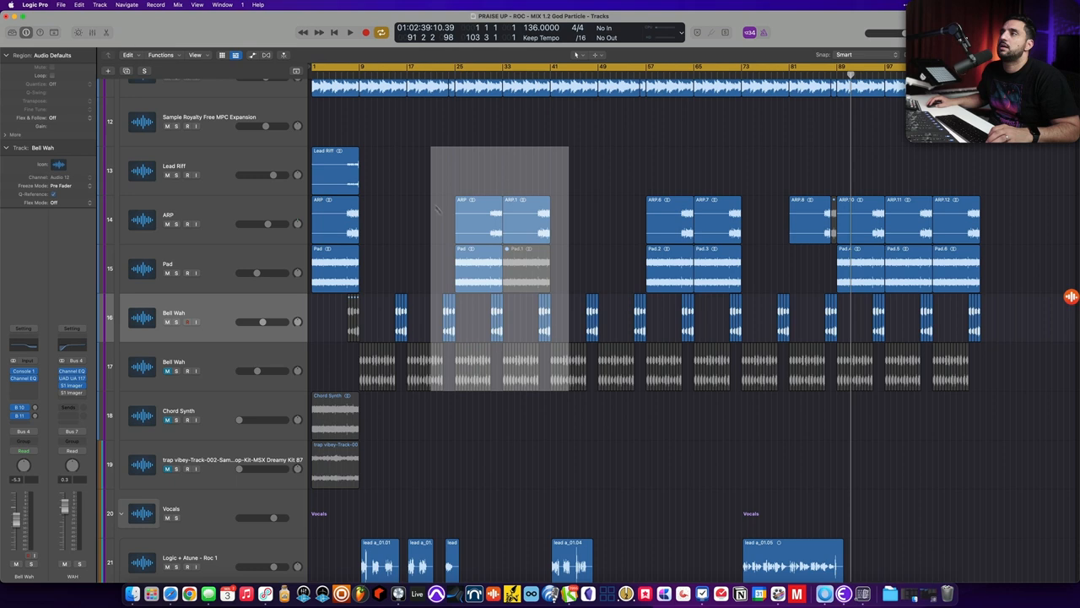
Zoom in on the Logic + Alume vocal tracks to see their waveforms in detail
{"action": "left_click", "coordinate": [430, 219]}
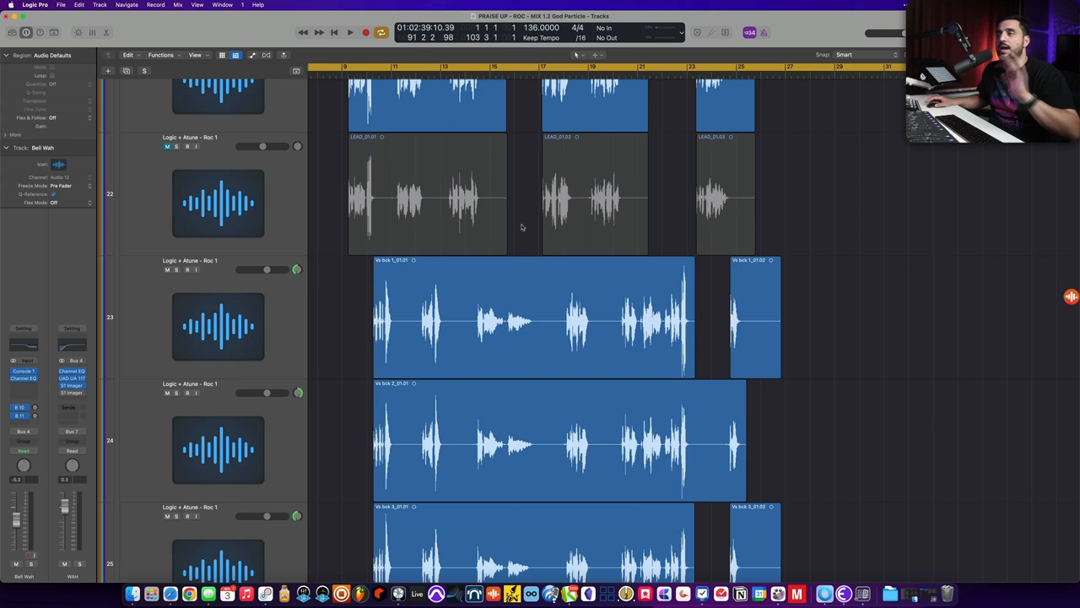
{"action": "left_click", "coordinate": [523, 228]}
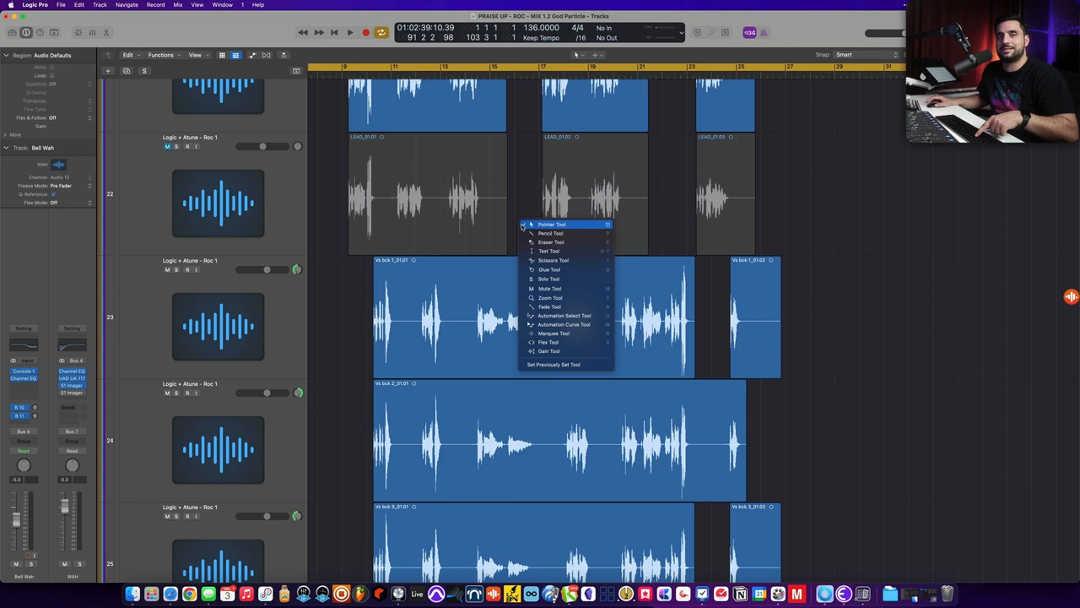
Choose the Gain Tool for adjusting clip gain on the vocal regions
{"action": "left_click", "coordinate": [552, 223]}
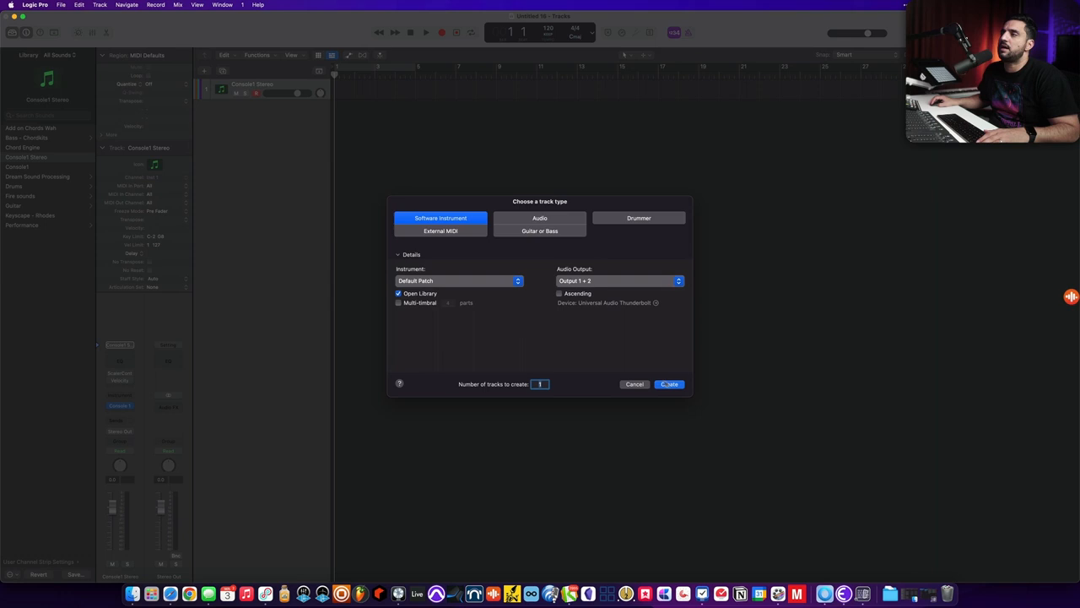
Create a Software Instrument track and load Analog Lab V as its instrument
{"action": "left_click", "coordinate": [668, 384]}
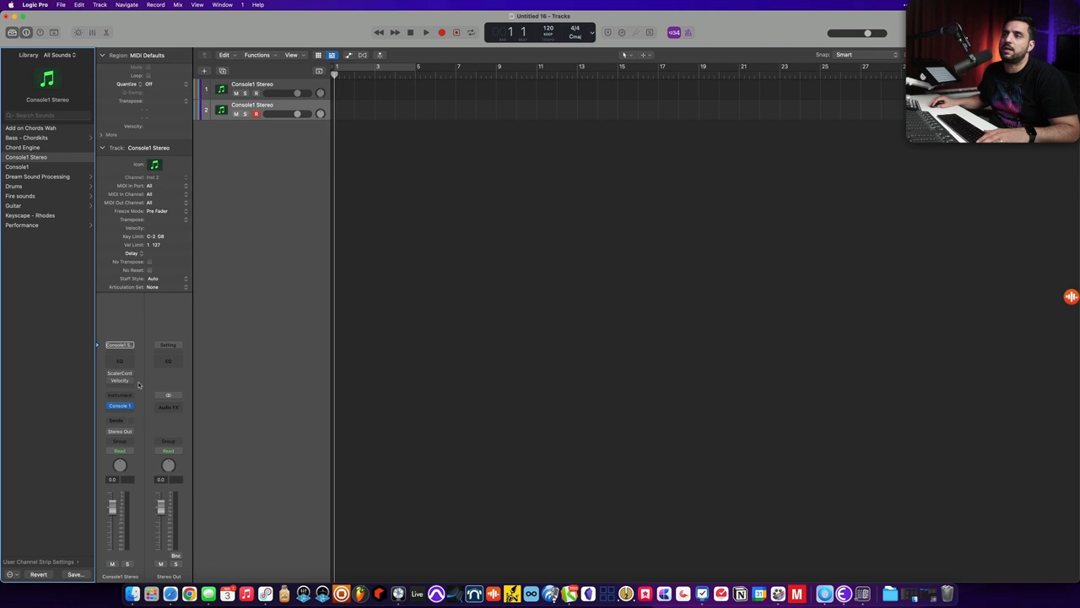
{"action": "left_click", "coordinate": [118, 373]}
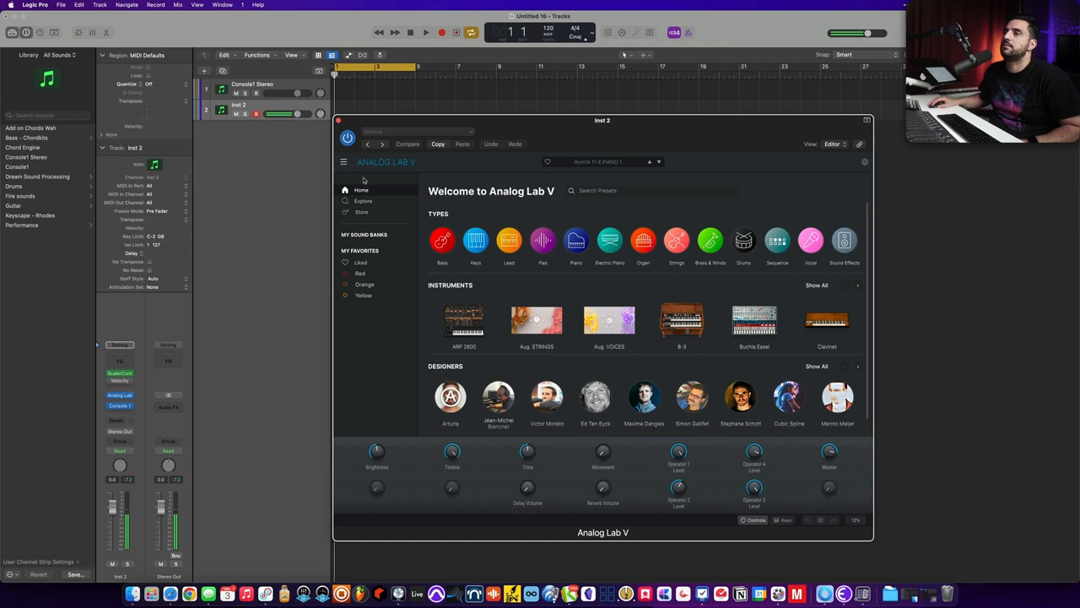
{"action": "left_click", "coordinate": [425, 32]}
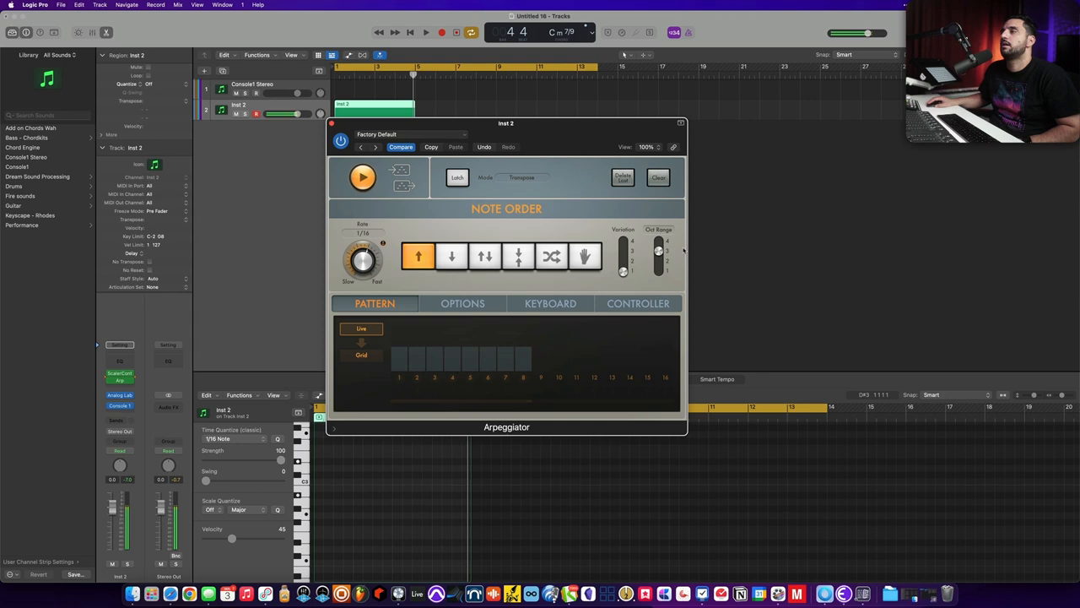
Set the Arpeggiator MIDI FX slot to Record MIDI to Track Here and start recording on Inst 2
{"action": "left_click_drag", "start_coordinate": [506, 123], "coordinate": [743, 118]}
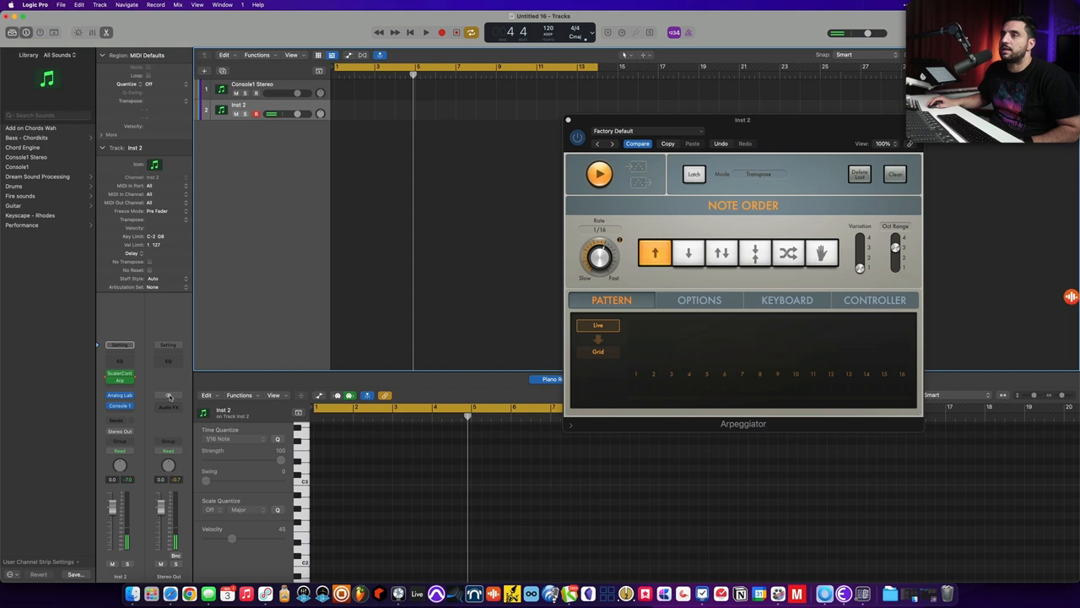
{"action": "left_click", "coordinate": [169, 395]}
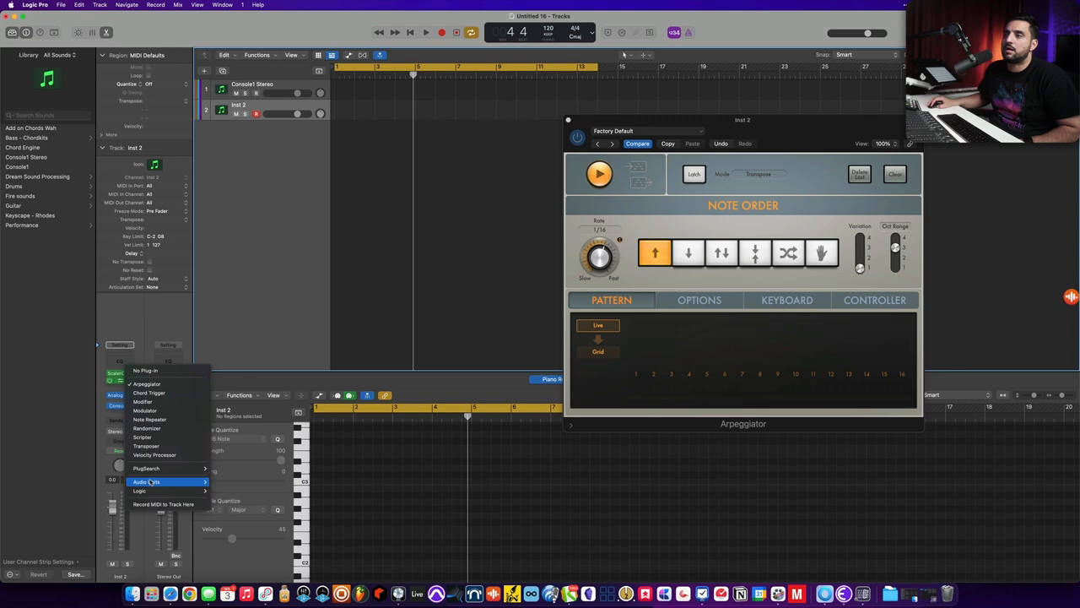
{"action": "left_click", "coordinate": [435, 157]}
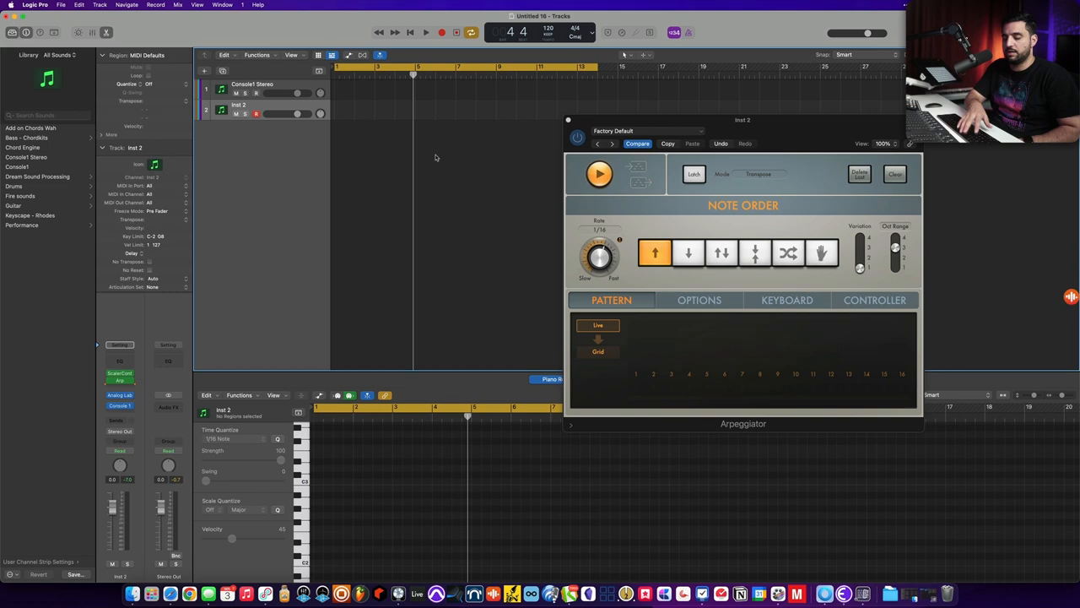
{"action": "left_click", "coordinate": [425, 32]}
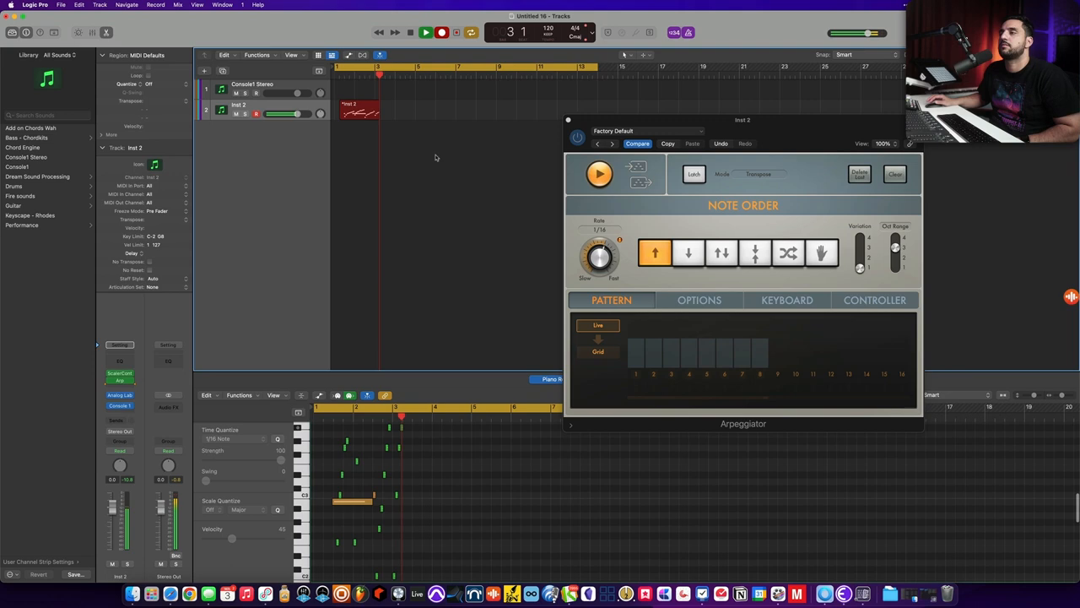